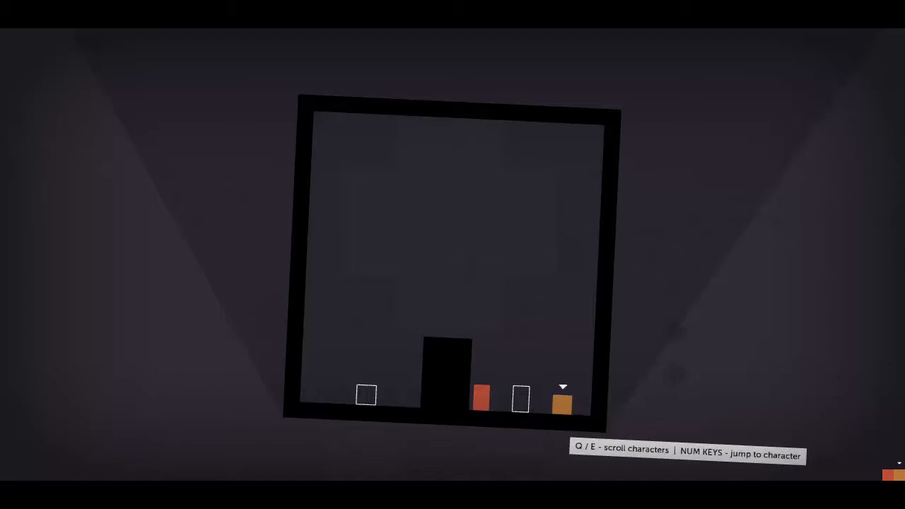
# Step: Switch control from the orange character to the small white square using Q
pyautogui.press('q')
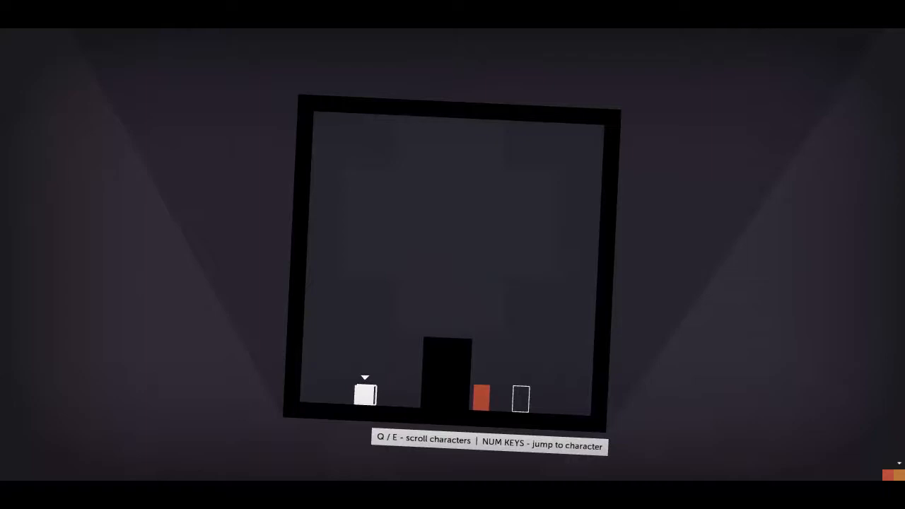